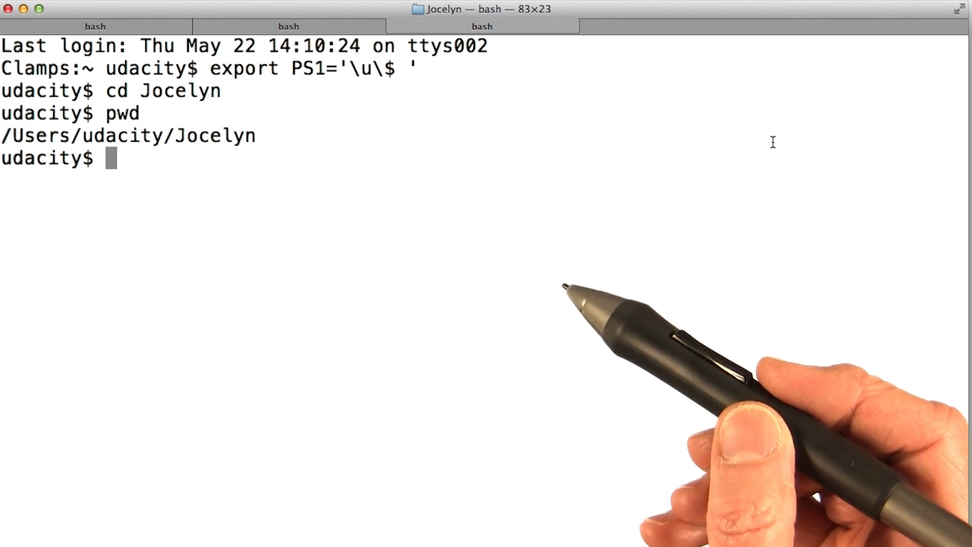
pyautogui.moveTo(554, 256)
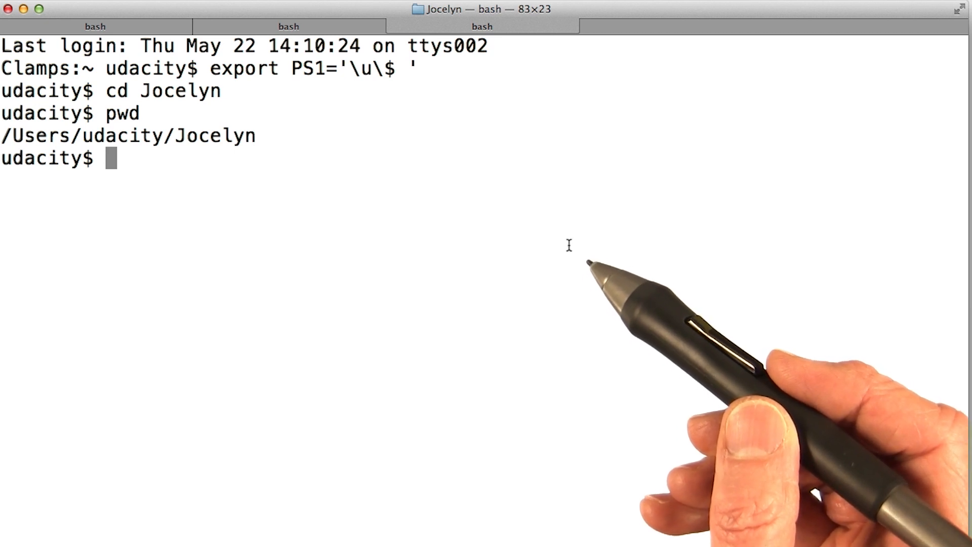
pyautogui.moveTo(561, 245)
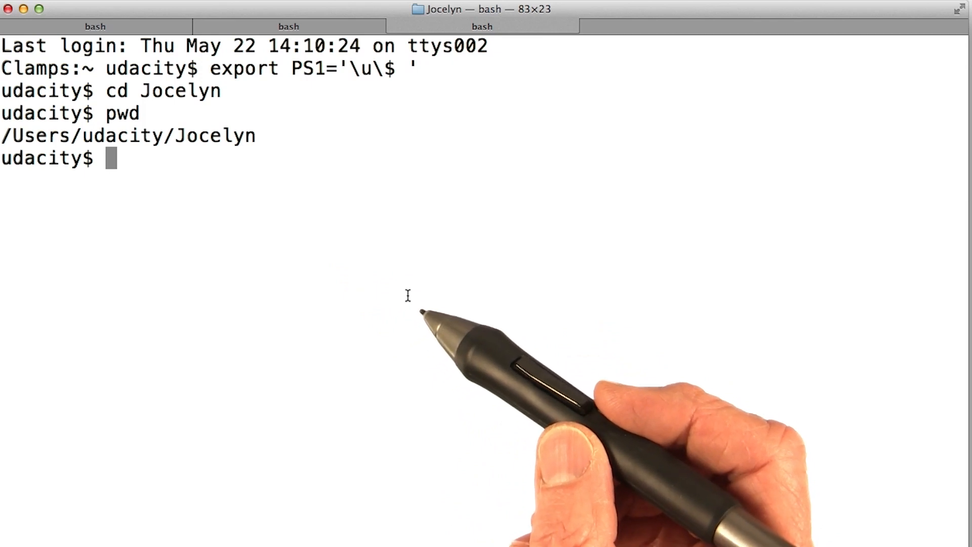
# - Run mvn archetype:generate and scroll through the resulting list of over a thousand archetypes
pyautogui.write('mvn archetype:generate')
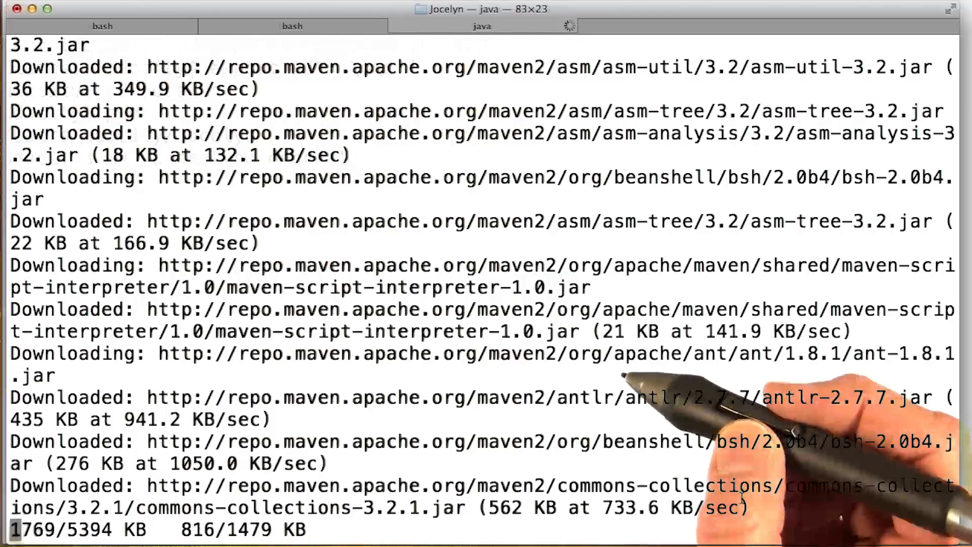
pyautogui.scroll(-3)
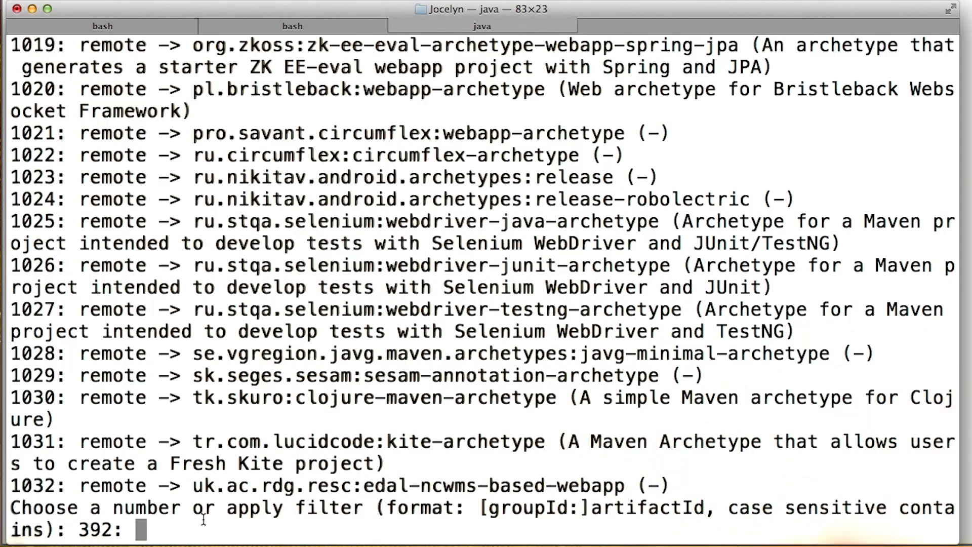
# - Filter the archetype list by 'appengine', then by 'endpoints', leaving two Cloud Endpoints archetypes
pyautogui.write('appen')
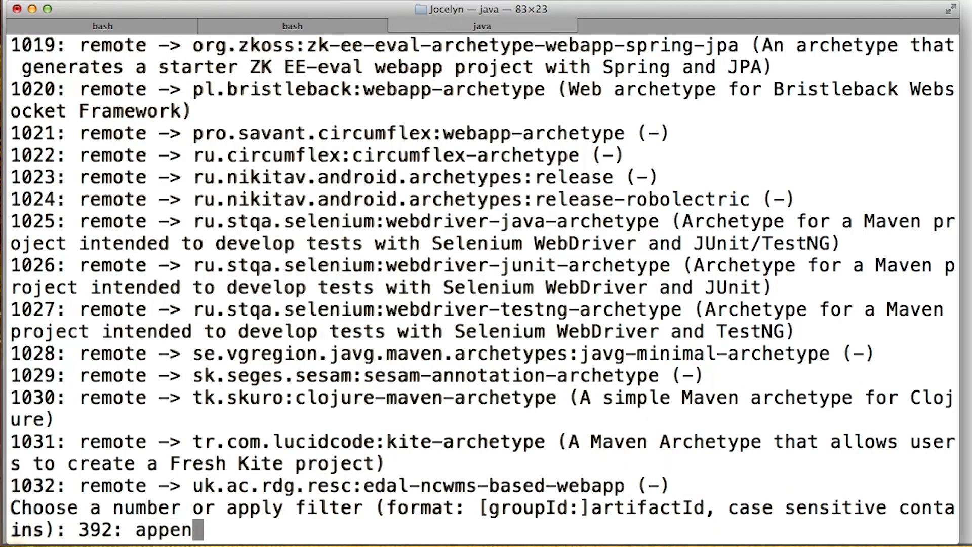
pyautogui.write('gin')
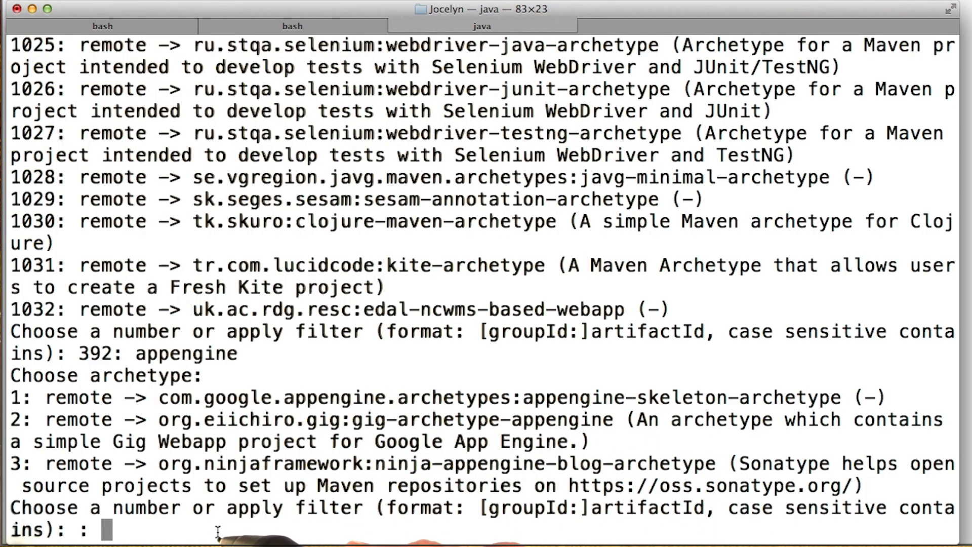
pyautogui.write('endpoints')
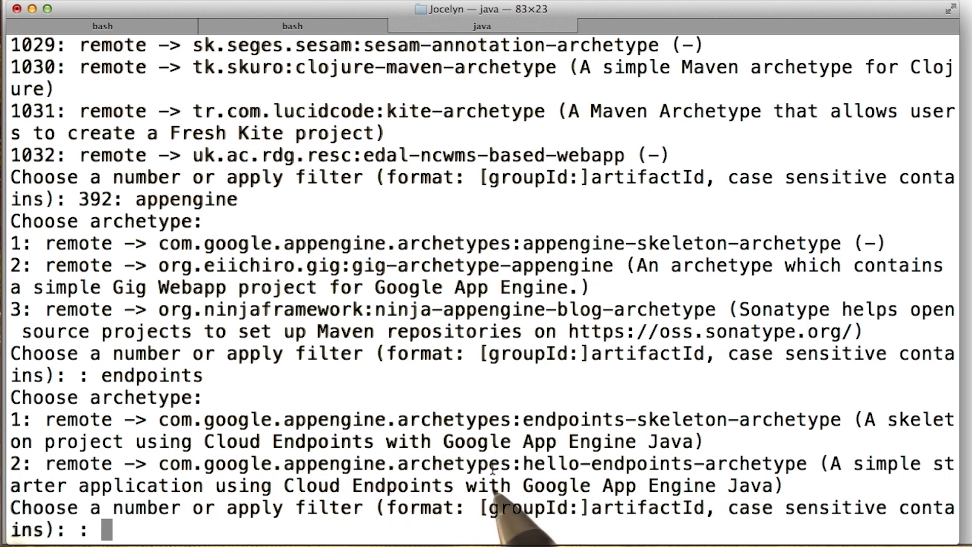
# - Highlight the hello-endpoints-archetype entry among the two Cloud Endpoints options
pyautogui.doubleClick(539, 463)
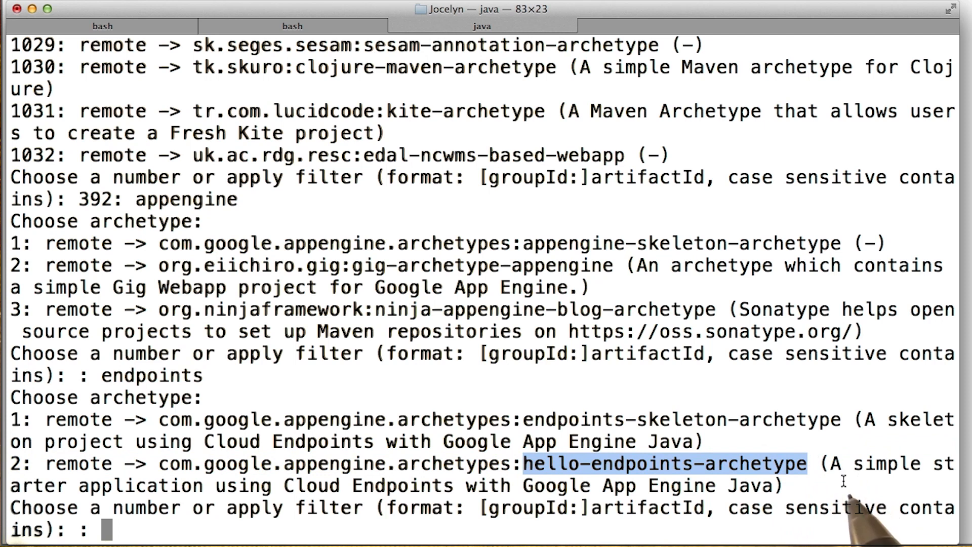
pyautogui.moveTo(849, 489)
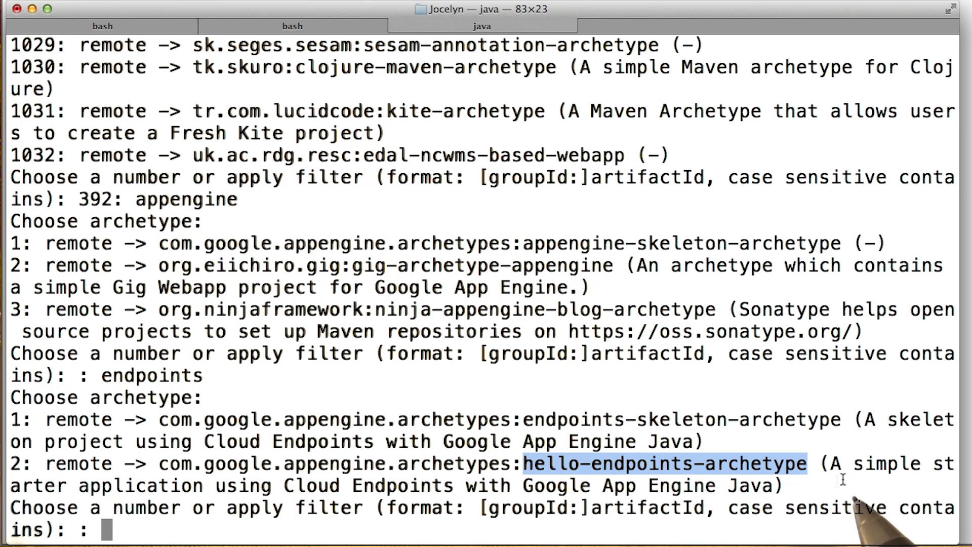
pyautogui.moveTo(843, 484)
pyautogui.write('2')
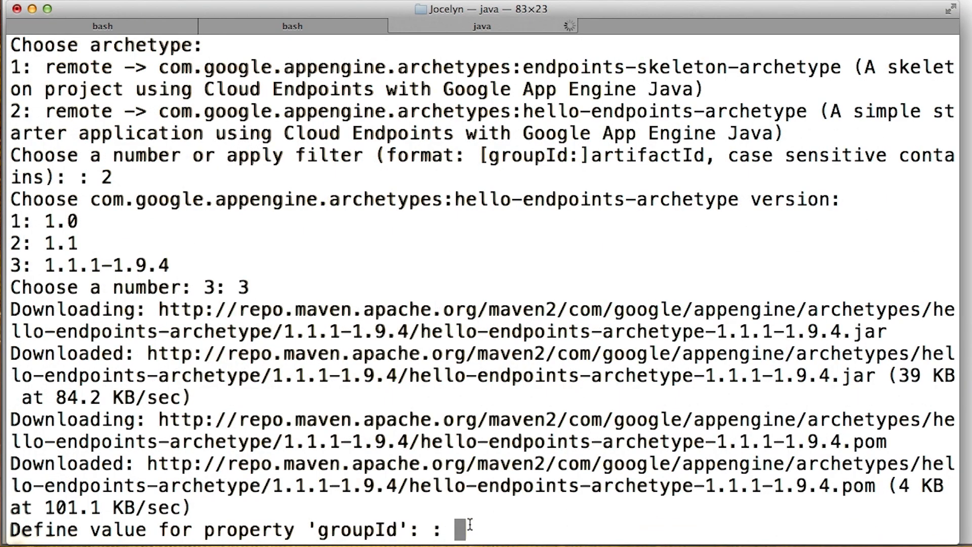
# - Enter groupId com.google.training and artifactId training, then confirm generation with y
pyautogui.write('c')
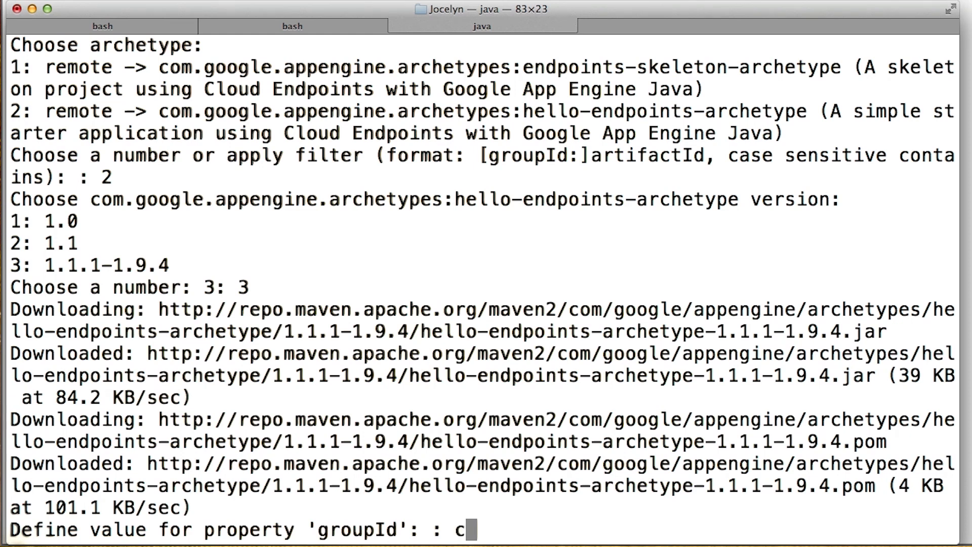
pyautogui.write('om.google.tr')
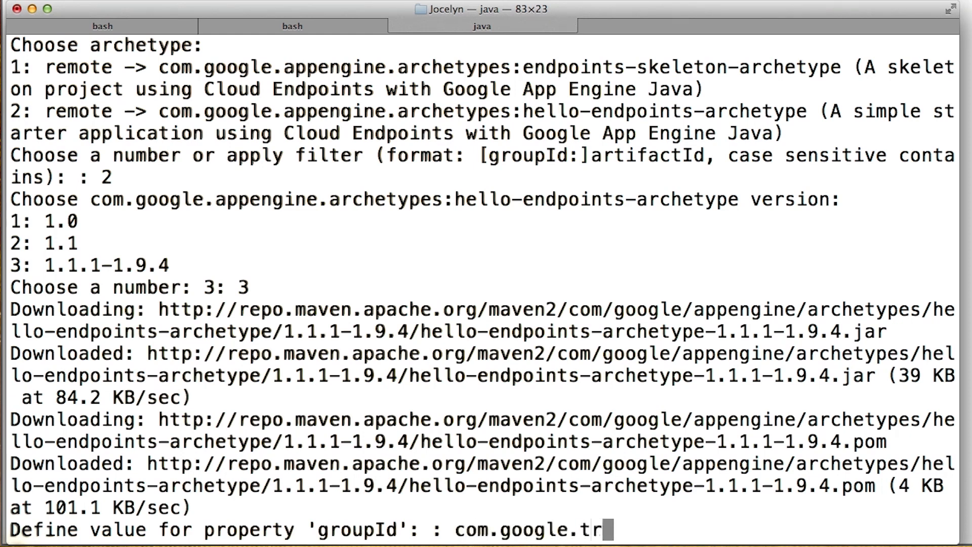
pyautogui.write('aining')
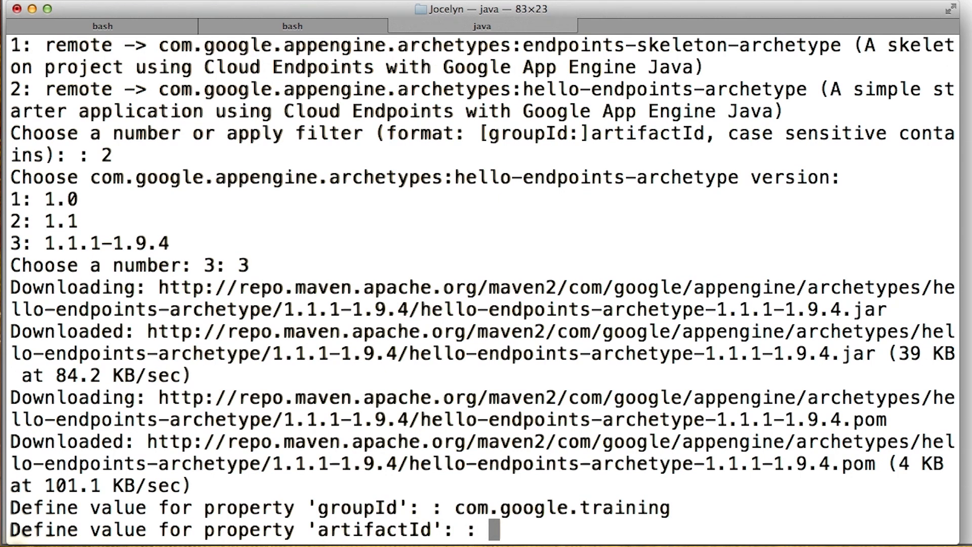
pyautogui.write('training')
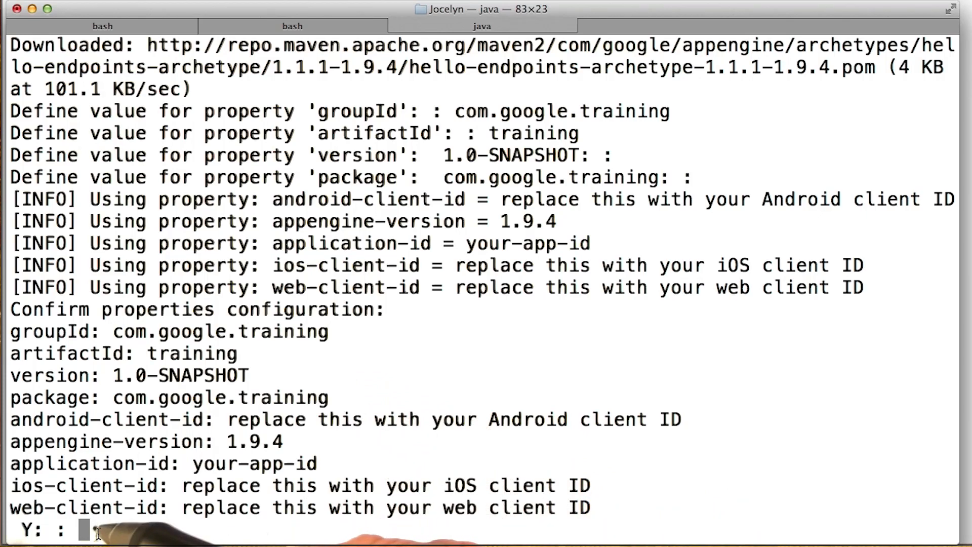
pyautogui.write('y')
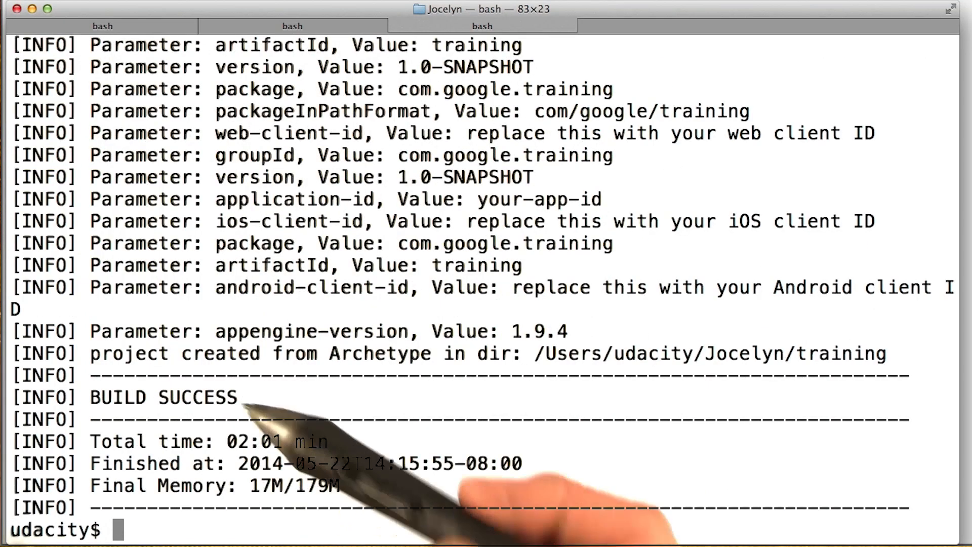
# - Check the BUILD SUCCESS result, list the folder, and change into training
pyautogui.doubleClick(163, 397)
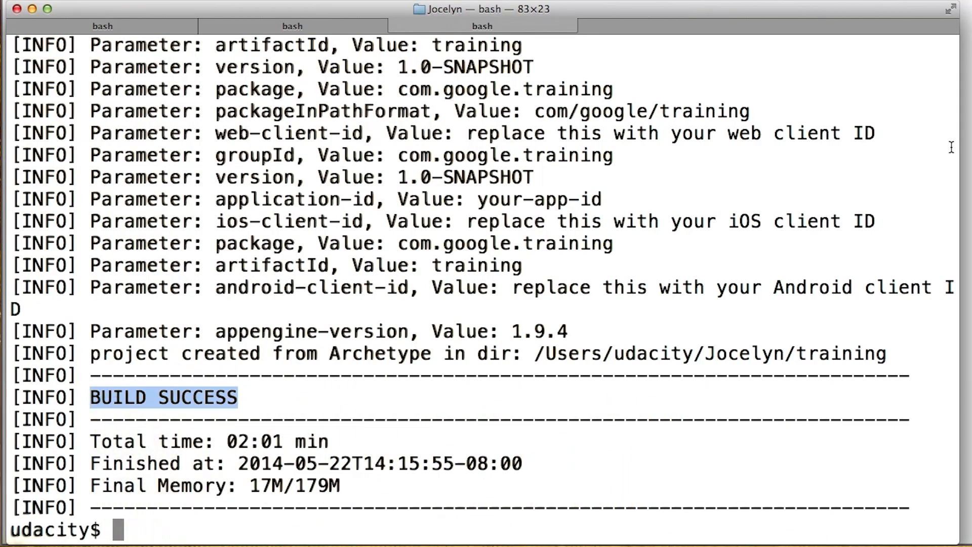
pyautogui.write('ls')
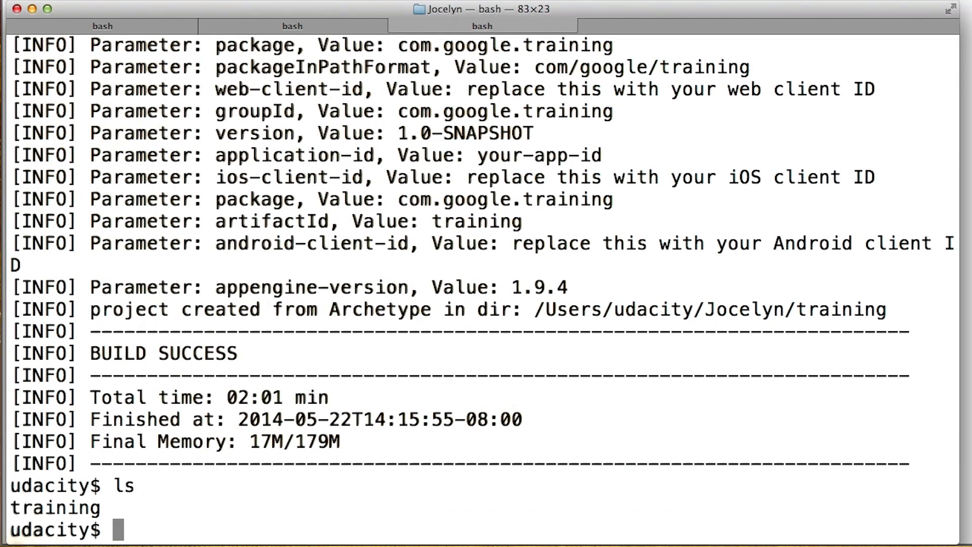
pyautogui.write('cd training')
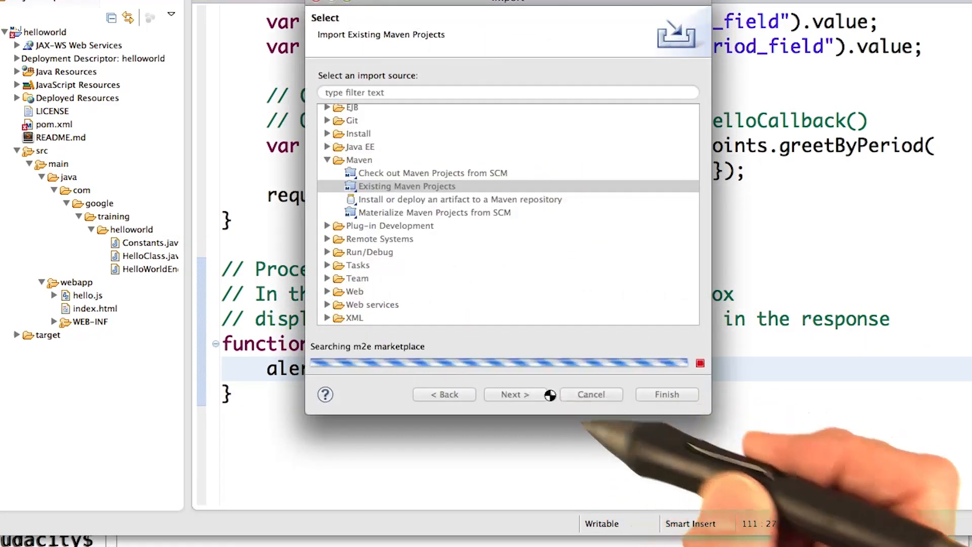
# - Import the training folder with name template newhelloworld, accepting the build-errors warning
pyautogui.click(513, 395)
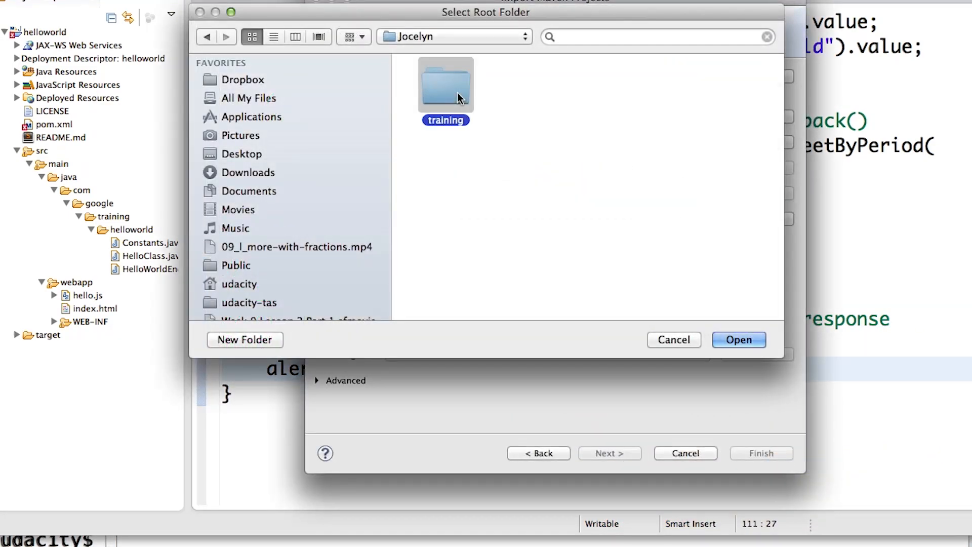
pyautogui.click(737, 340)
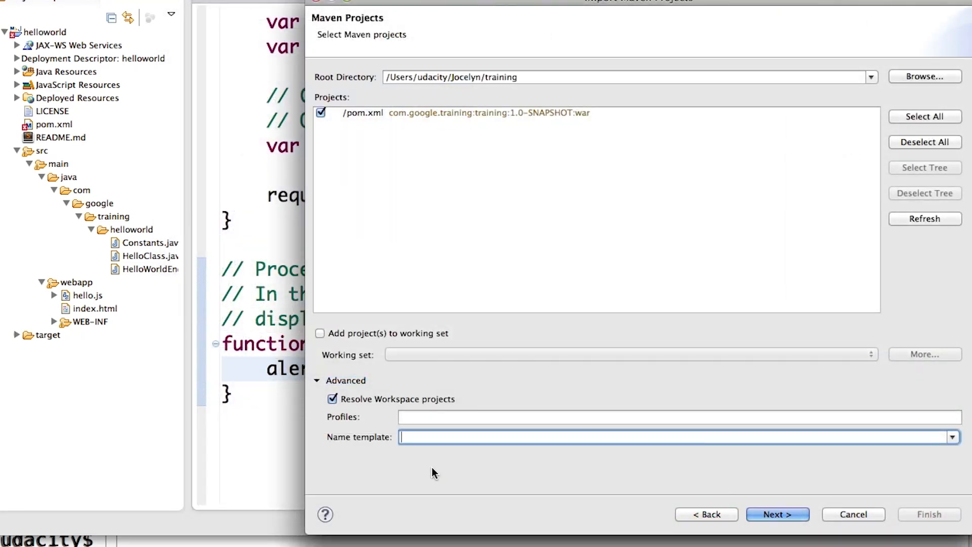
pyautogui.write('newhelloworld')
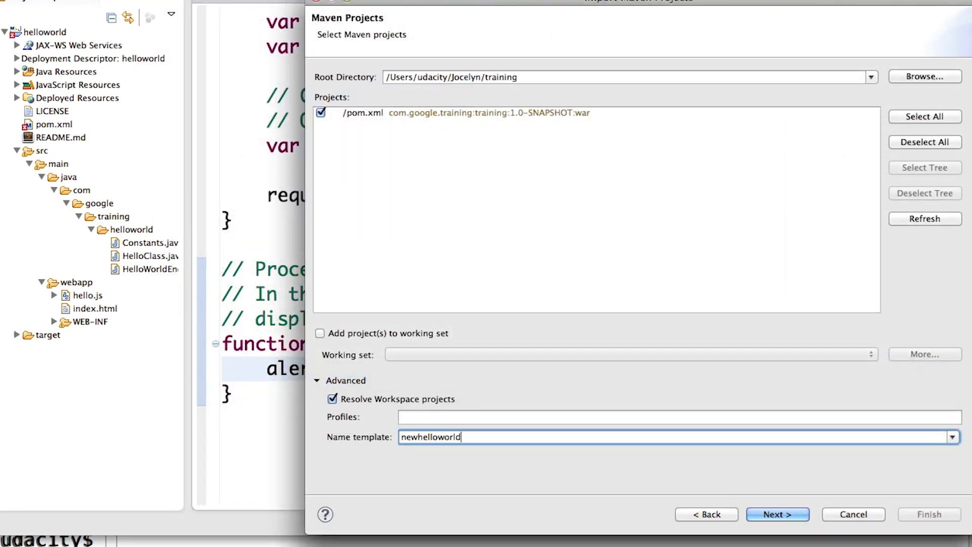
pyautogui.click(777, 514)
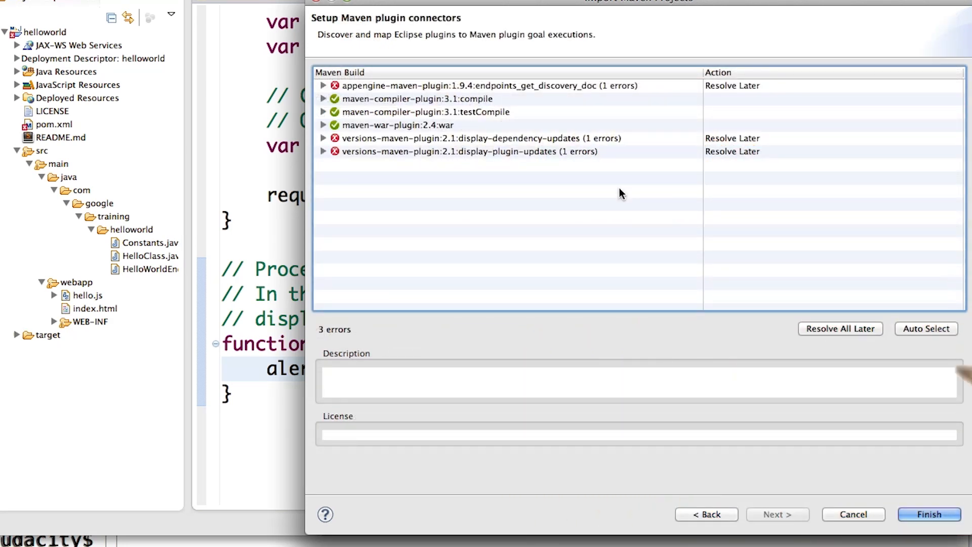
pyautogui.click(928, 514)
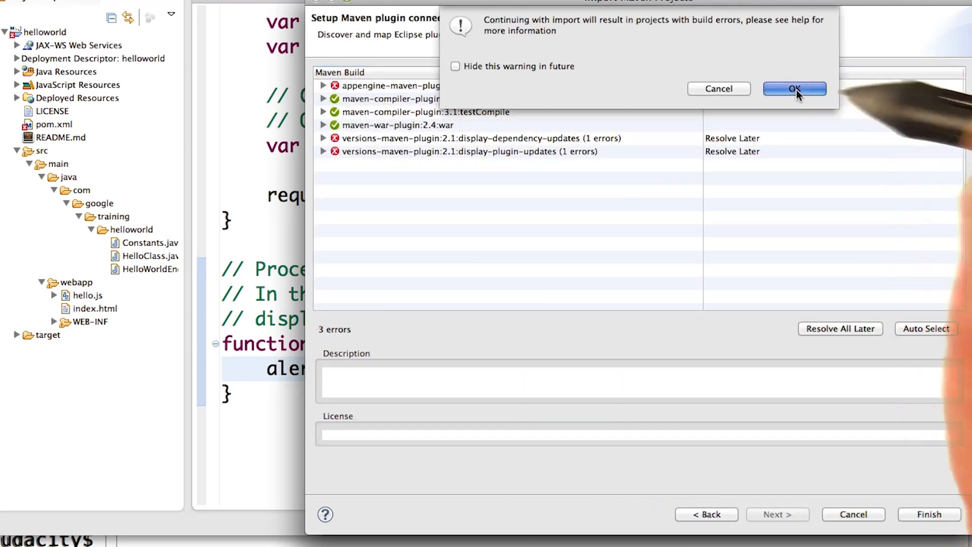
pyautogui.click(795, 88)
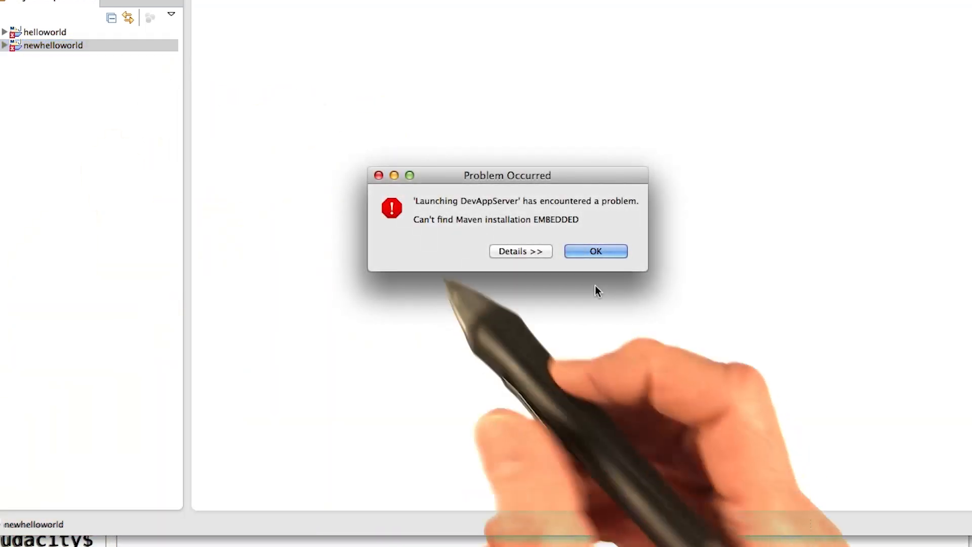
pyautogui.moveTo(635, 224)
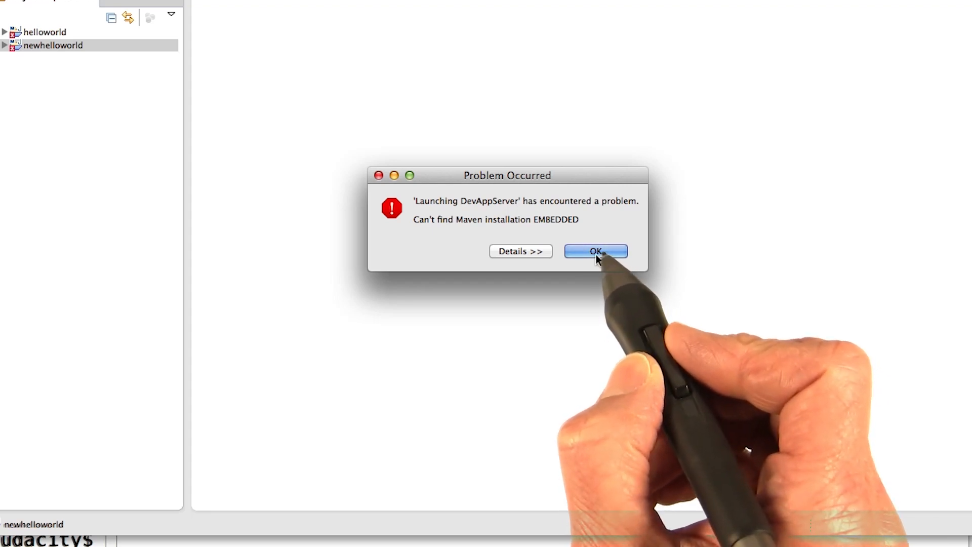
# - Run newhelloworld's devserver configuration using the External Maven runtime
pyautogui.rightClick(52, 45)
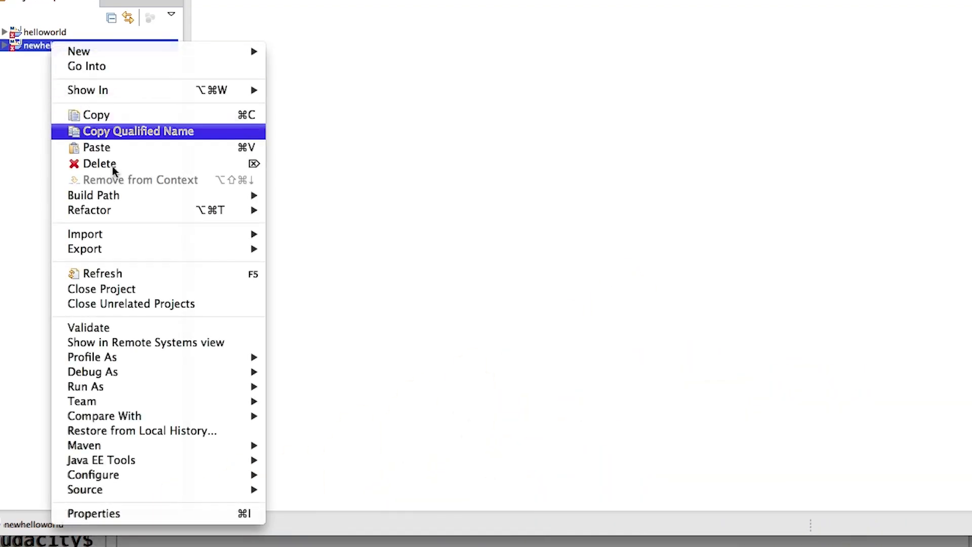
pyautogui.moveTo(85, 386)
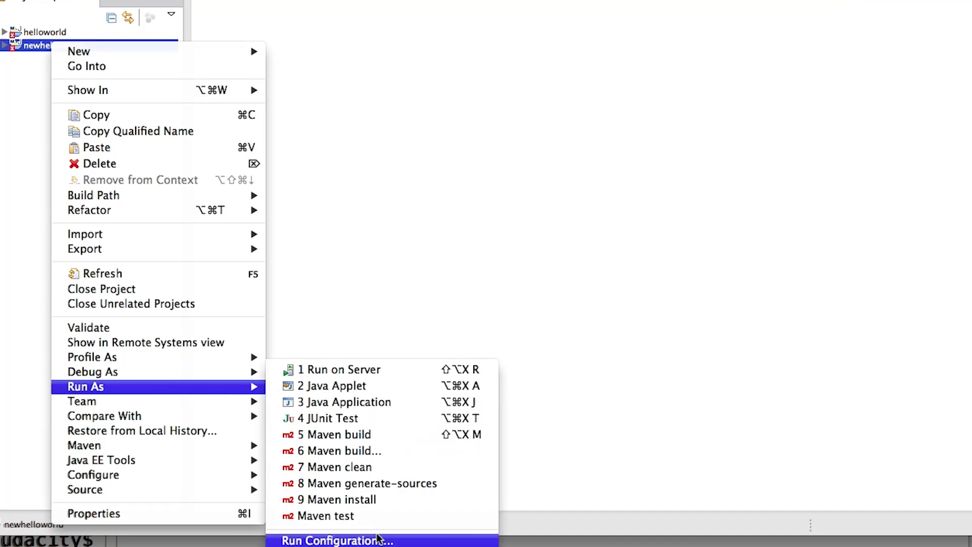
pyautogui.click(337, 541)
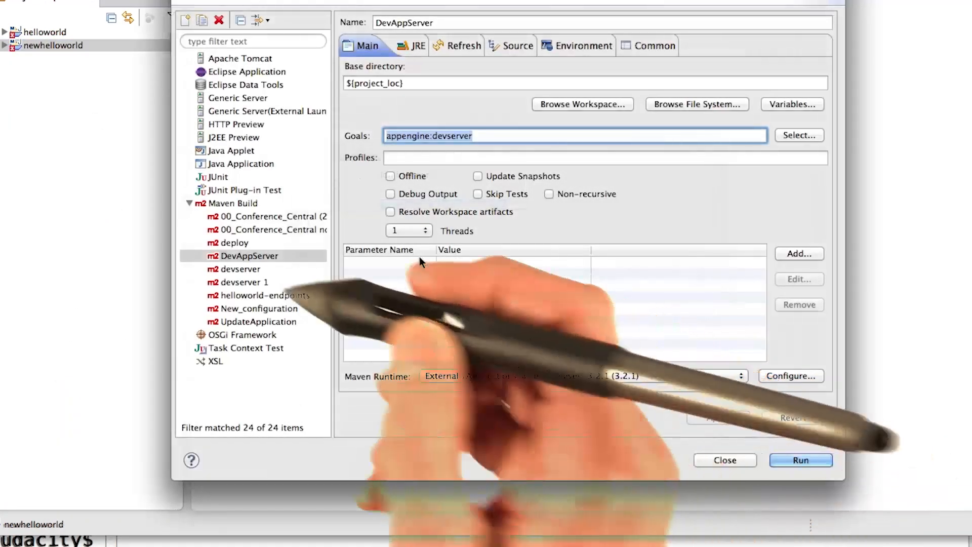
pyautogui.click(241, 268)
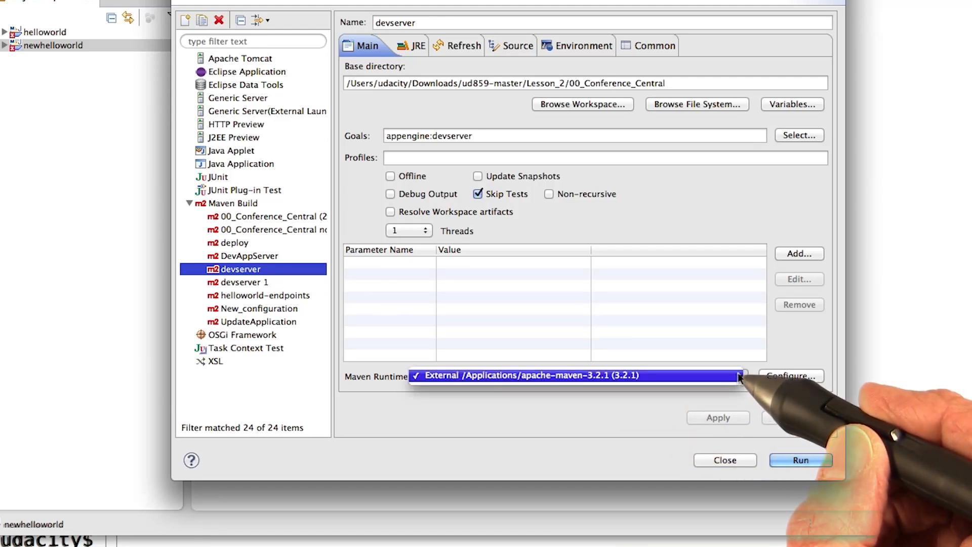
pyautogui.click(800, 460)
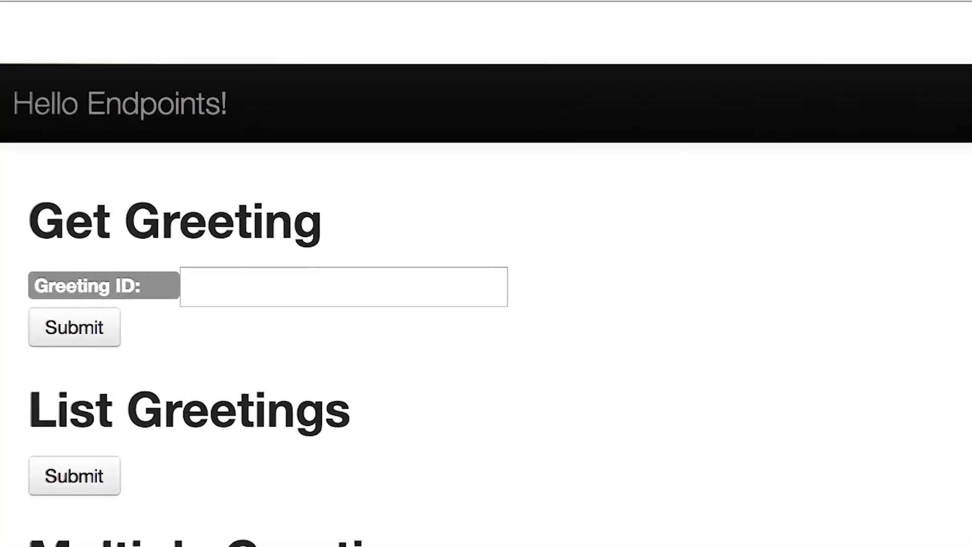
# - Scroll through the Get, List and Multiply Greetings forms on localhost:8080
pyautogui.scroll(-3)
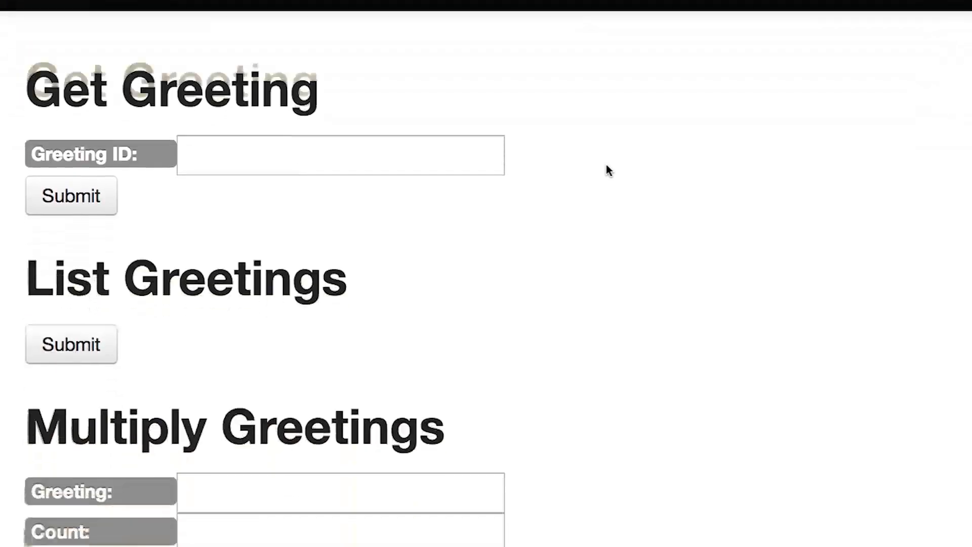
pyautogui.scroll(-3)
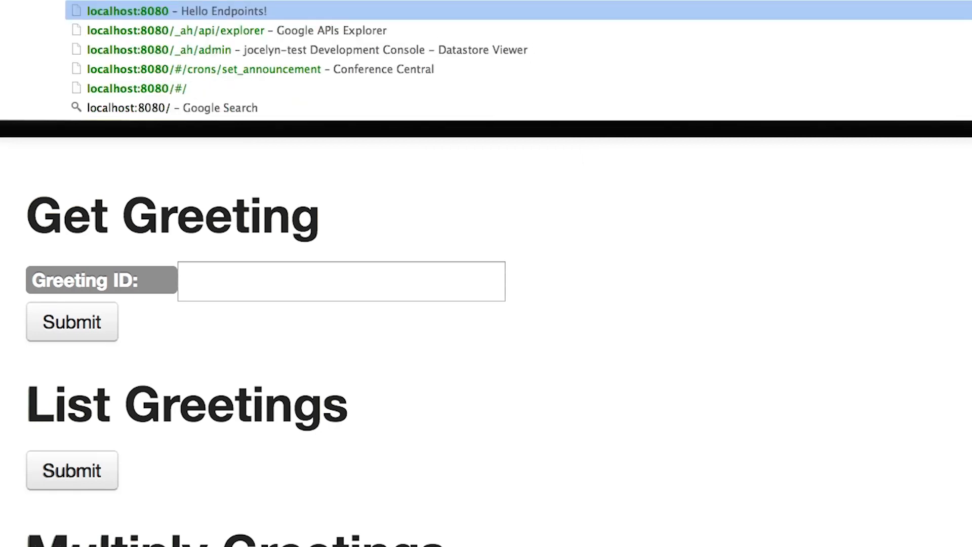
# - In the local APIs Explorer, view helloworld's getGreeting, then open listGreeting to test it
pyautogui.click(177, 31)
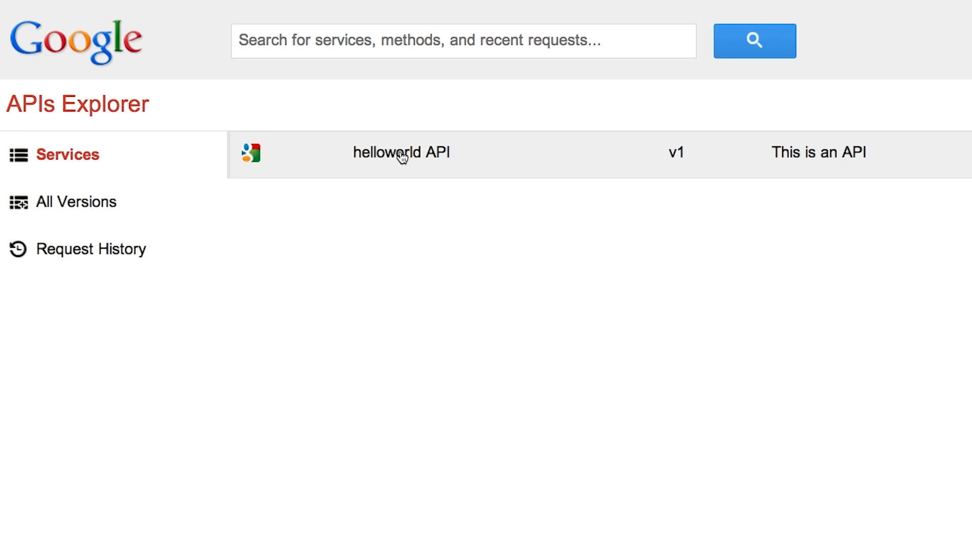
pyautogui.click(401, 152)
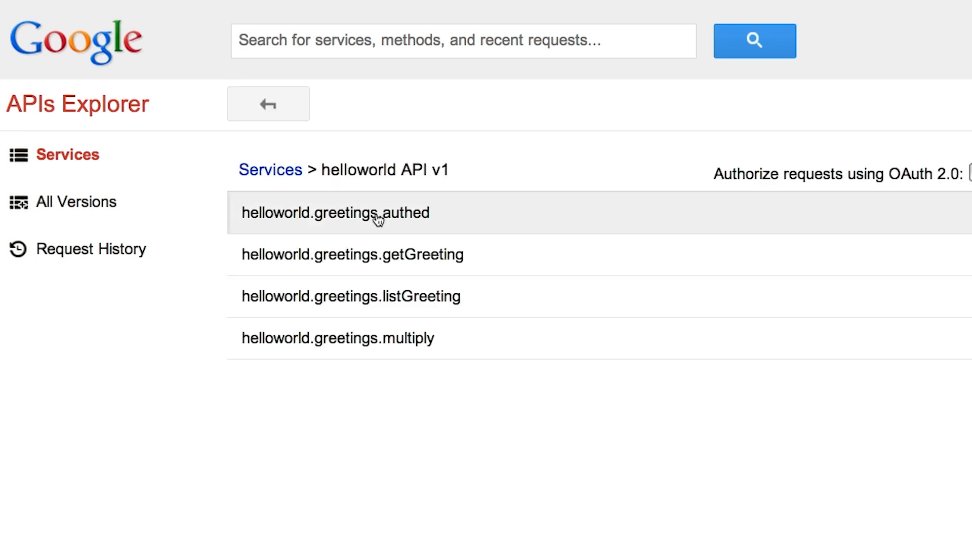
pyautogui.moveTo(381, 259)
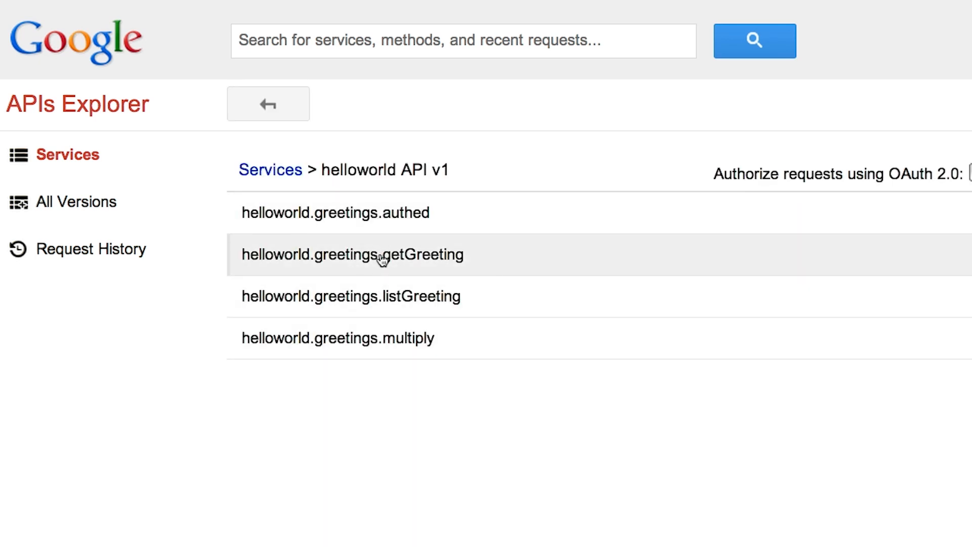
pyautogui.click(351, 254)
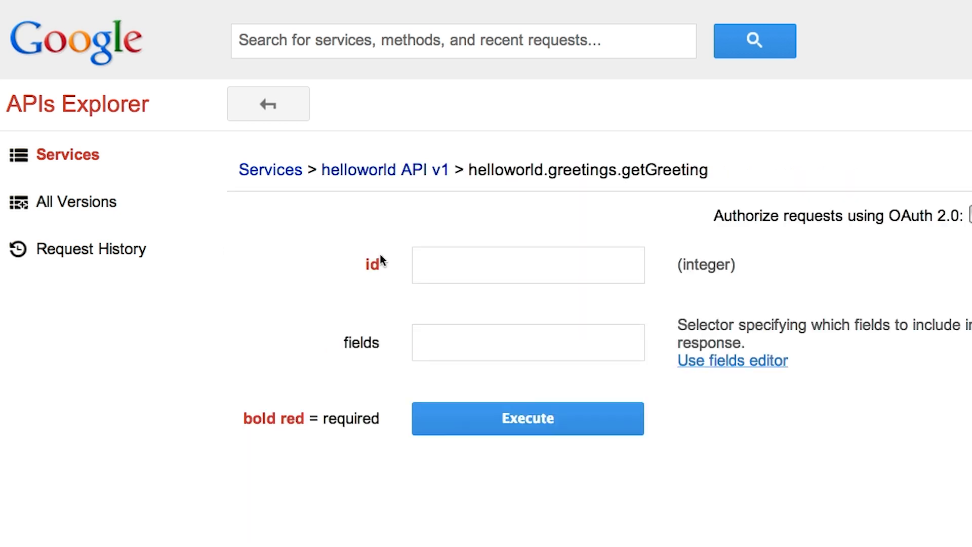
pyautogui.moveTo(424, 244)
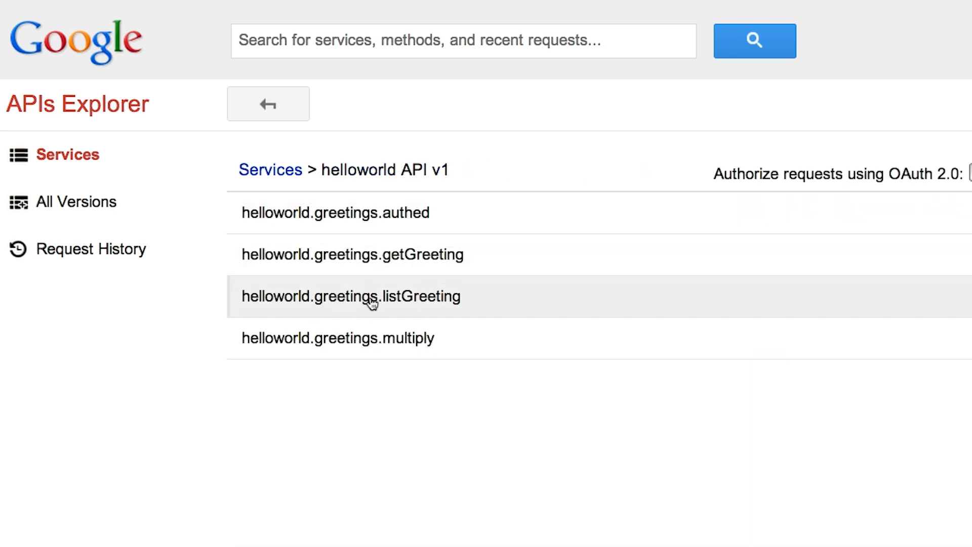
pyautogui.click(351, 296)
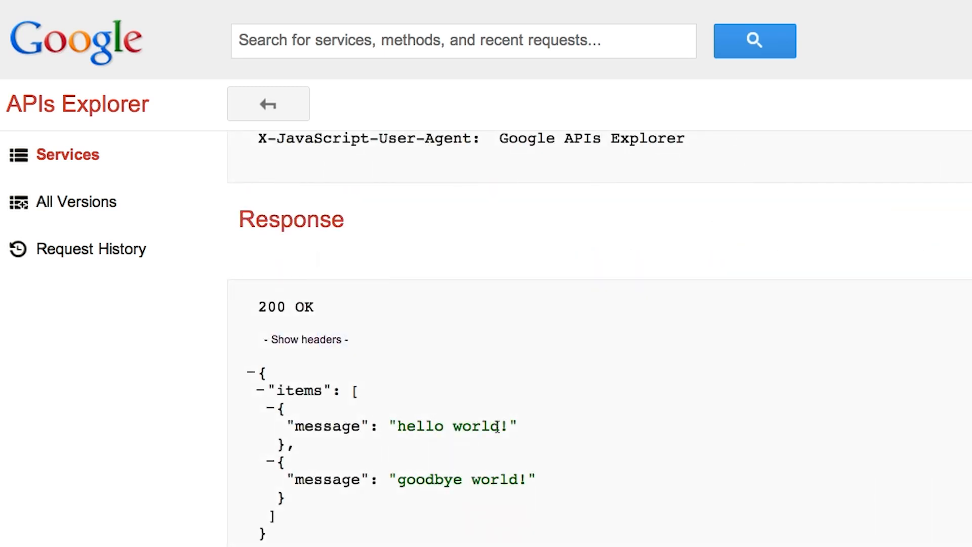